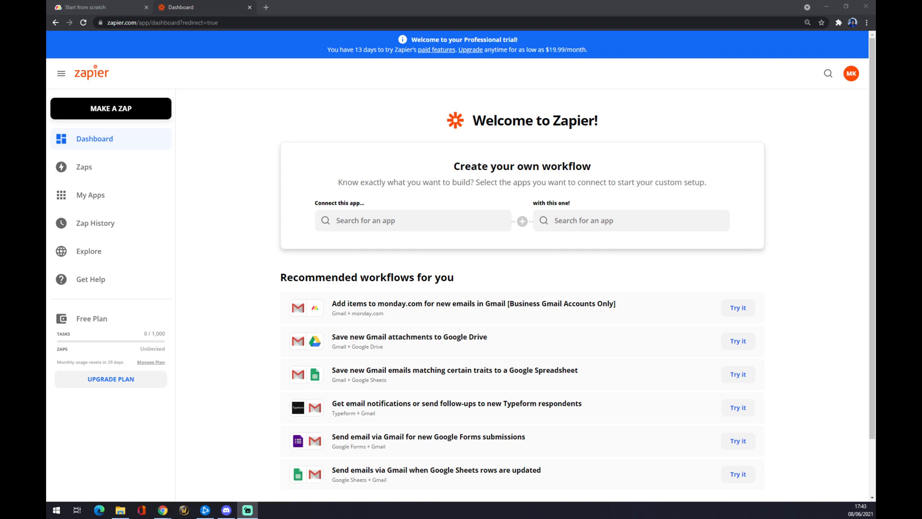
{"action": "mouse_move", "coordinate": [222, 140]}
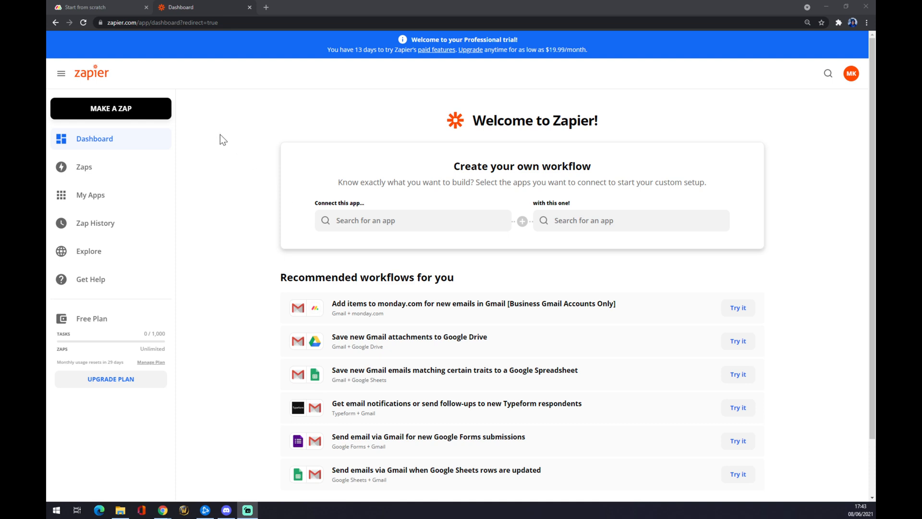
{"action": "mouse_move", "coordinate": [246, 142]}
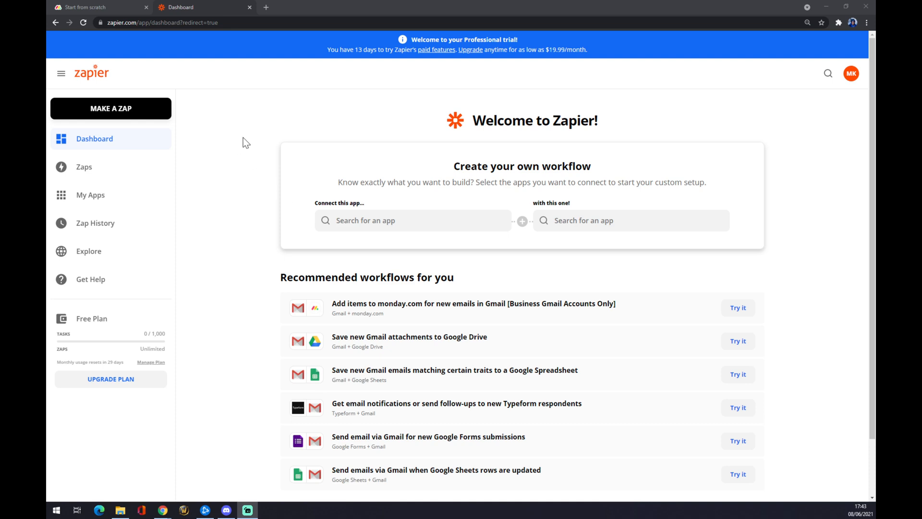
{"action": "mouse_move", "coordinate": [266, 127]}
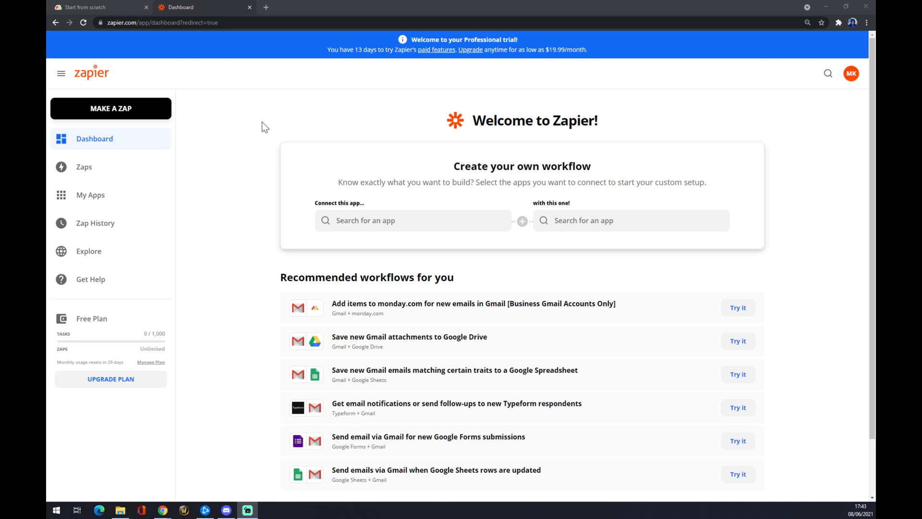
{"action": "mouse_move", "coordinate": [260, 131]}
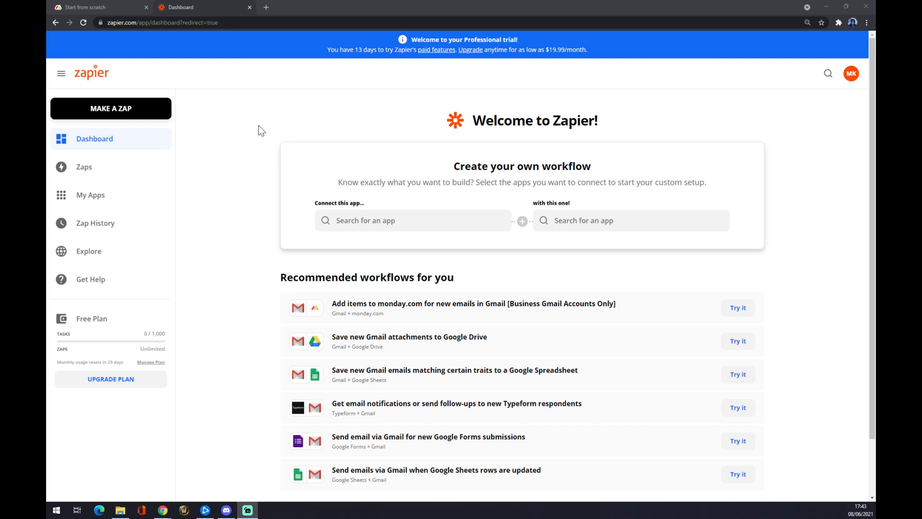
{"action": "mouse_move", "coordinate": [771, 87]}
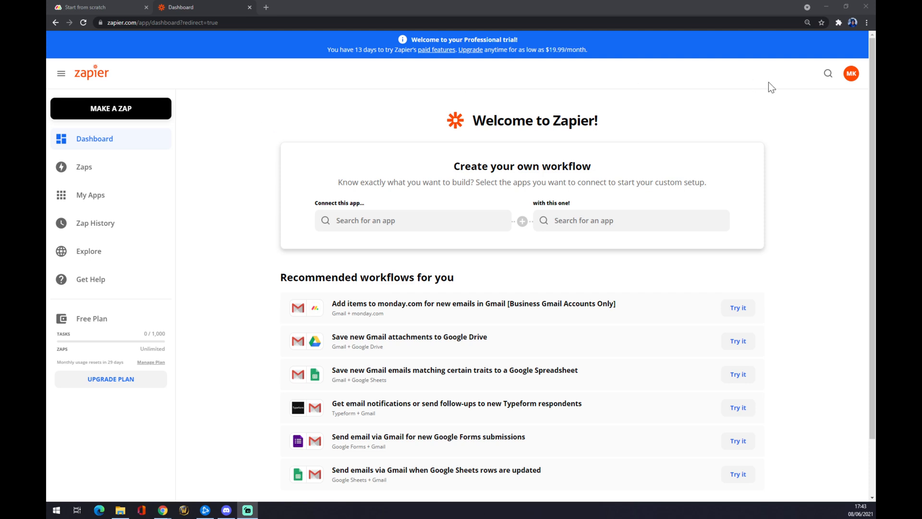
{"action": "mouse_move", "coordinate": [111, 109]}
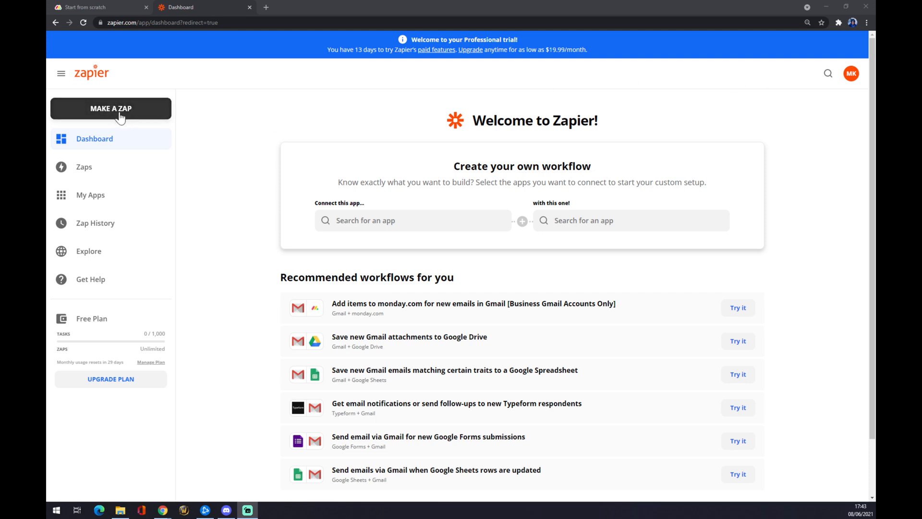
Step: Start a new zap triggered by a New Item in monday.com
{"action": "left_click", "coordinate": [111, 109]}
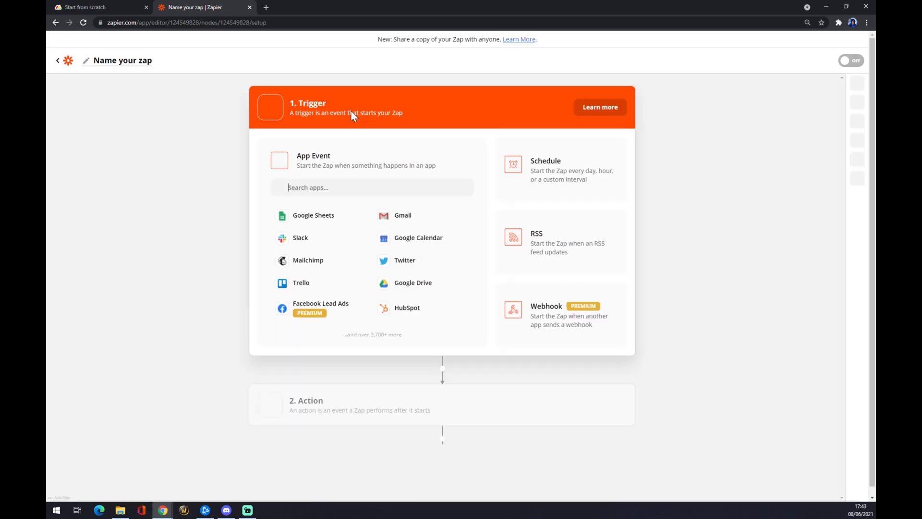
{"action": "left_click", "coordinate": [372, 187]}
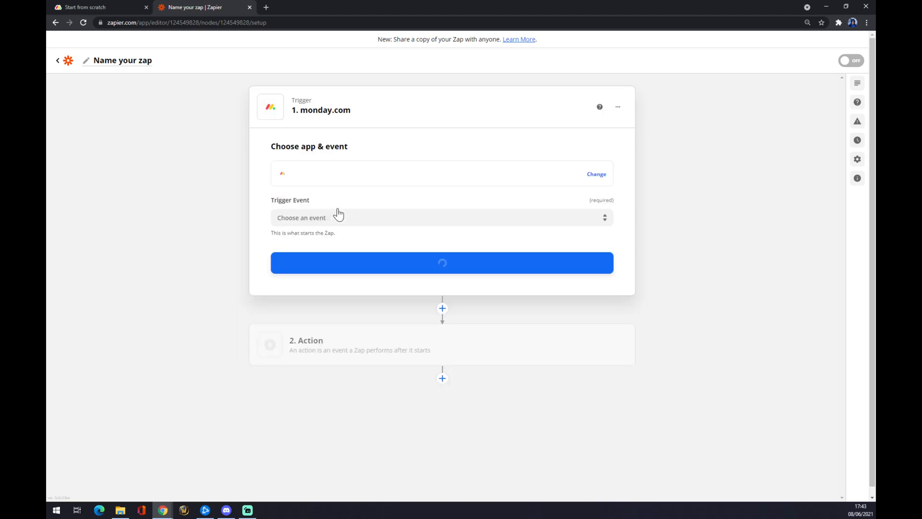
{"action": "left_click", "coordinate": [442, 217]}
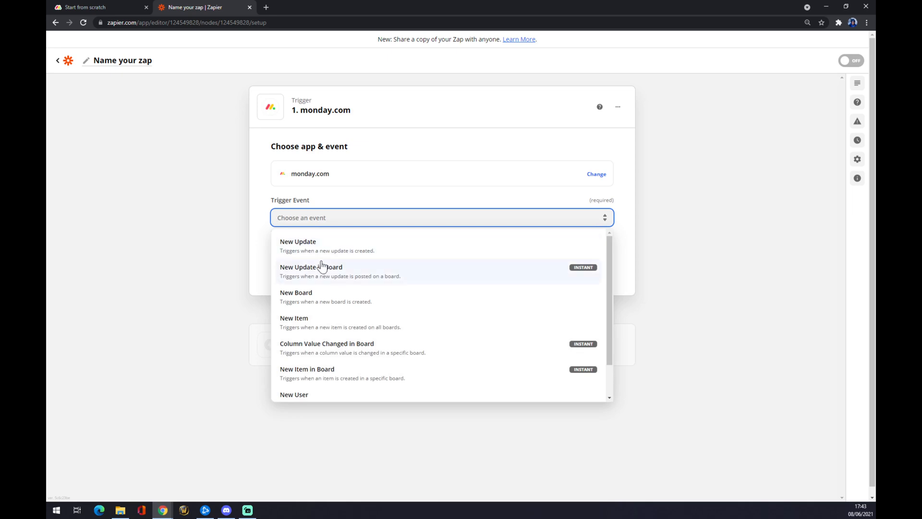
{"action": "mouse_move", "coordinate": [318, 285]}
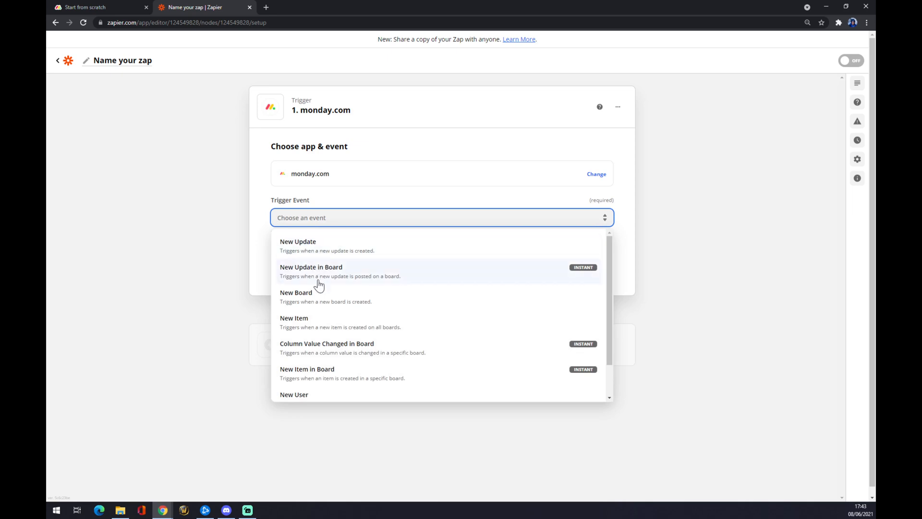
{"action": "mouse_move", "coordinate": [327, 327]}
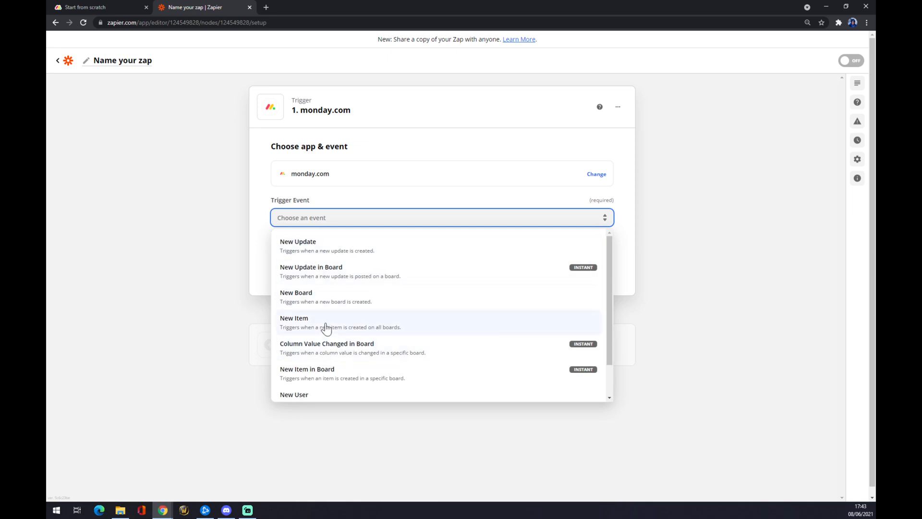
{"action": "left_click", "coordinate": [294, 318]}
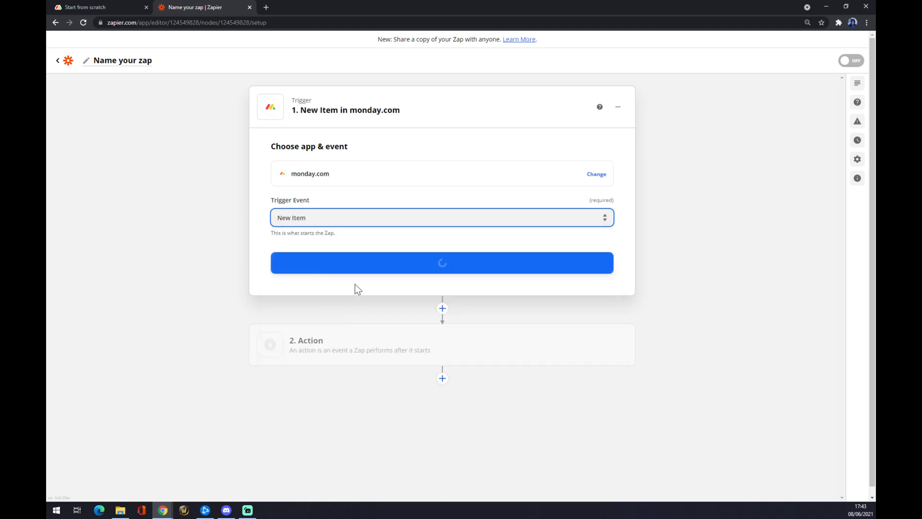
Step: Continue past the trigger app and event to the monday.com account step
{"action": "left_click", "coordinate": [441, 263]}
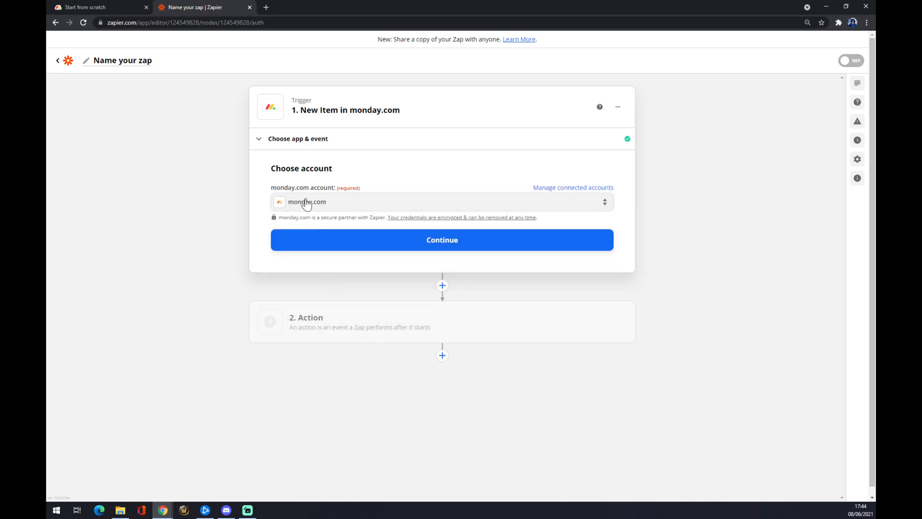
{"action": "mouse_move", "coordinate": [319, 210]}
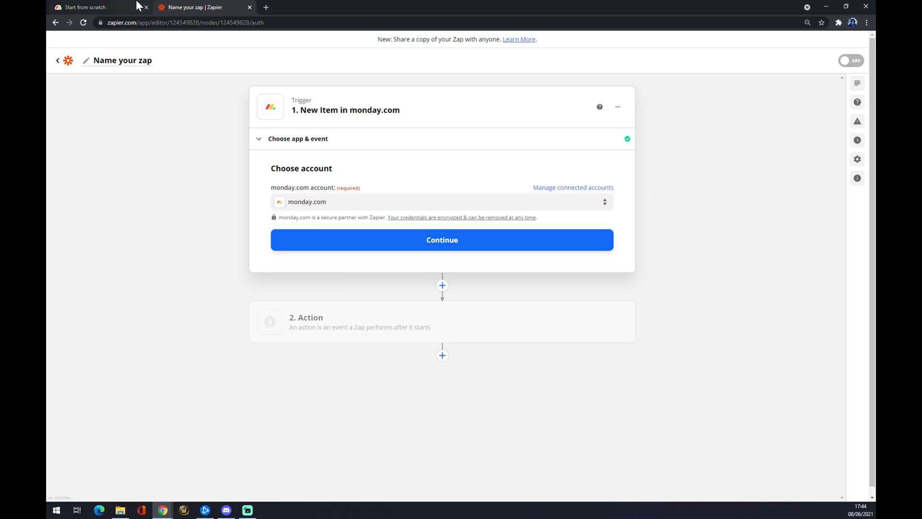
Step: Switch between the Zapier editor and the monday.com board, ending on the board
{"action": "left_click", "coordinate": [82, 6]}
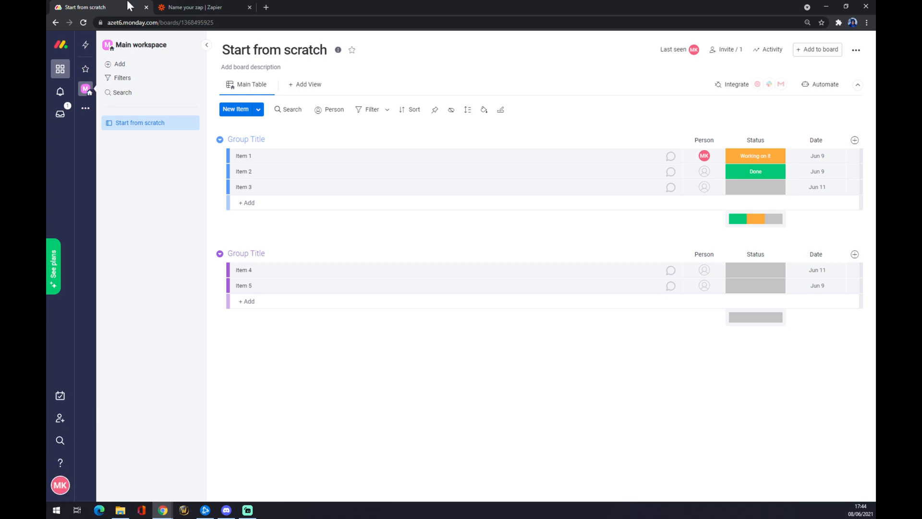
{"action": "mouse_move", "coordinate": [262, 380]}
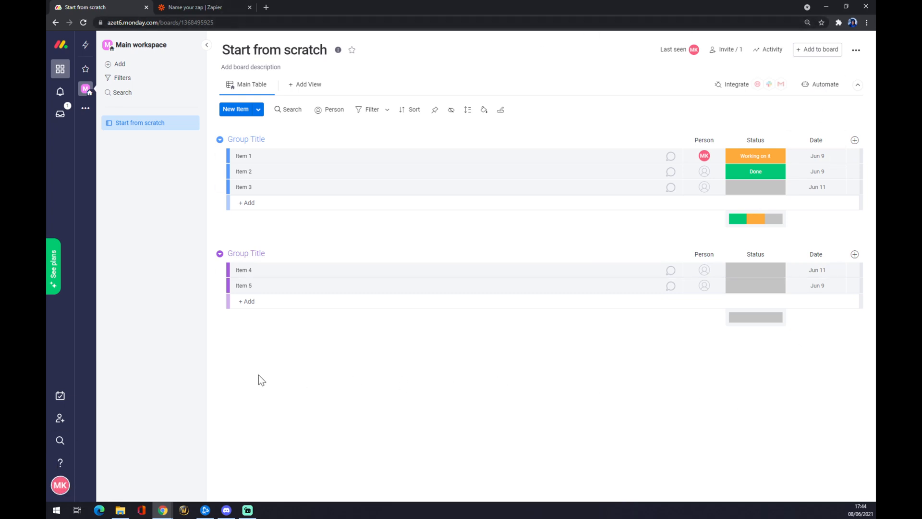
{"action": "left_click", "coordinate": [202, 7]}
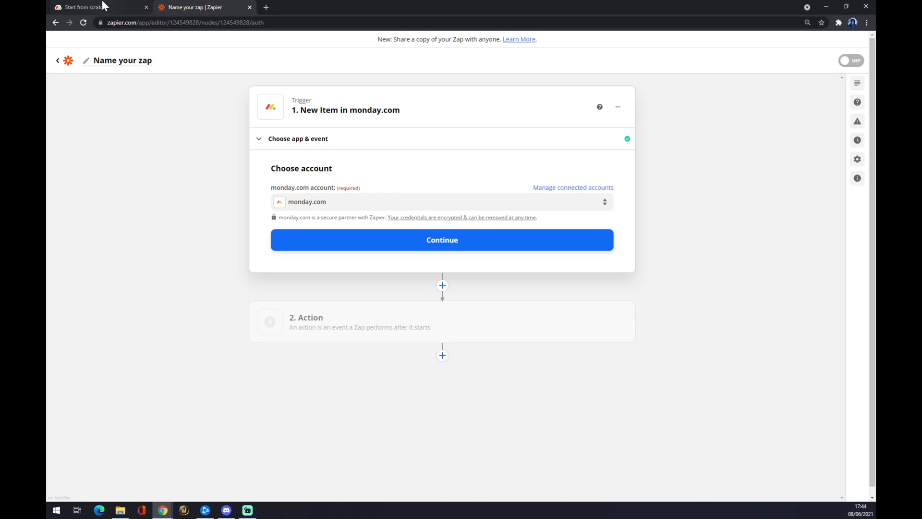
{"action": "left_click", "coordinate": [83, 7]}
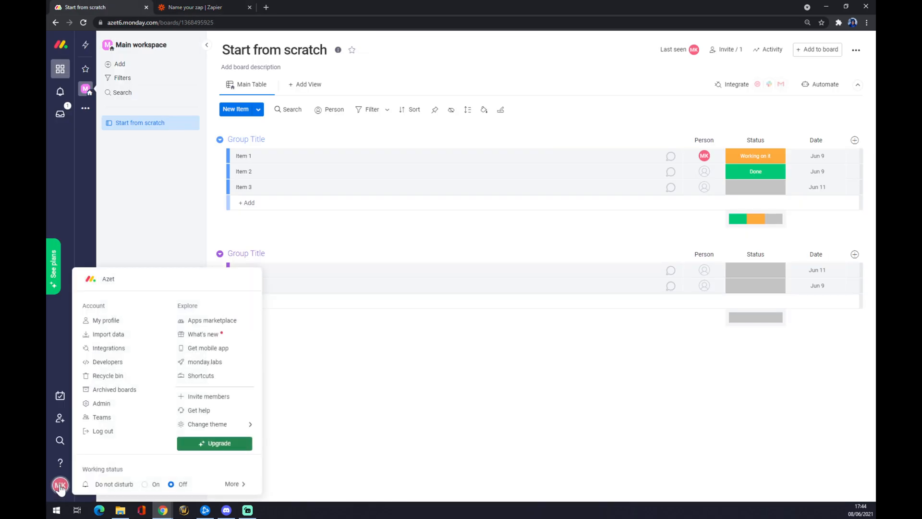
{"action": "mouse_move", "coordinate": [109, 334]}
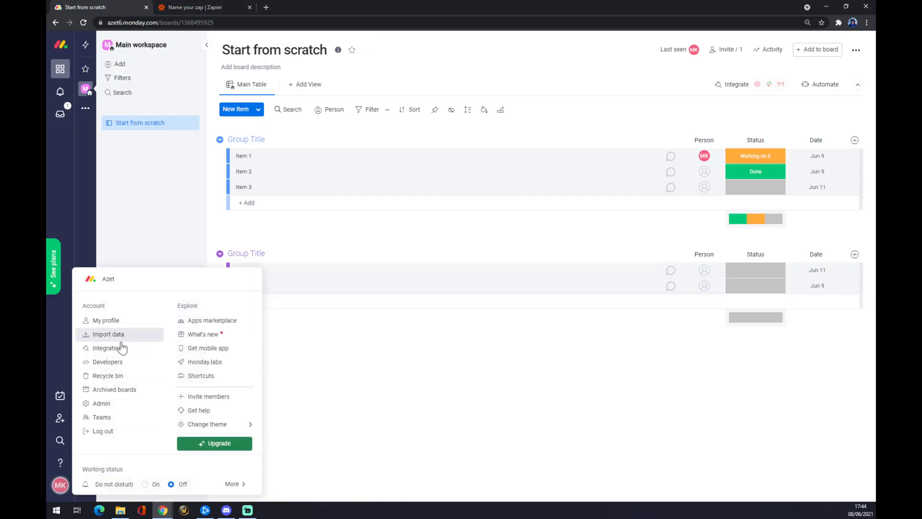
{"action": "mouse_move", "coordinate": [101, 403]}
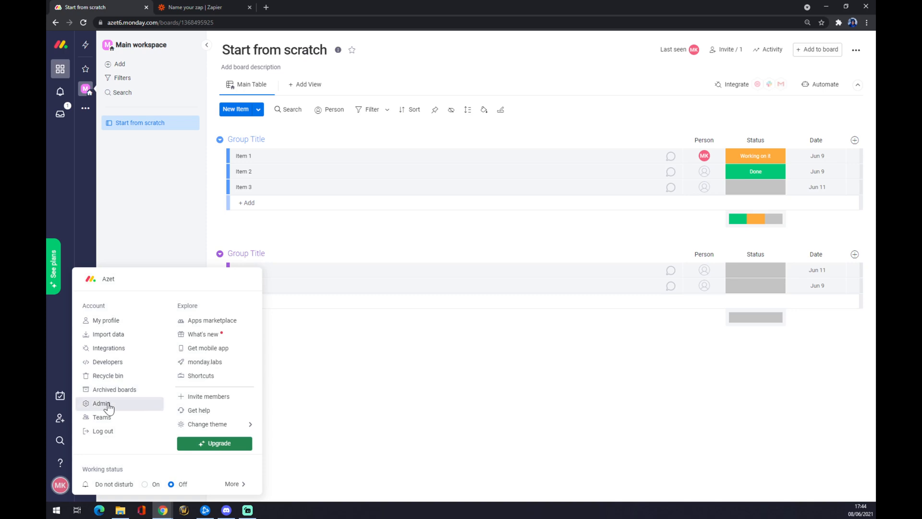
Step: Generate a personal API v2 token in monday.com admin settings and return to Zapier
{"action": "left_click", "coordinate": [101, 402]}
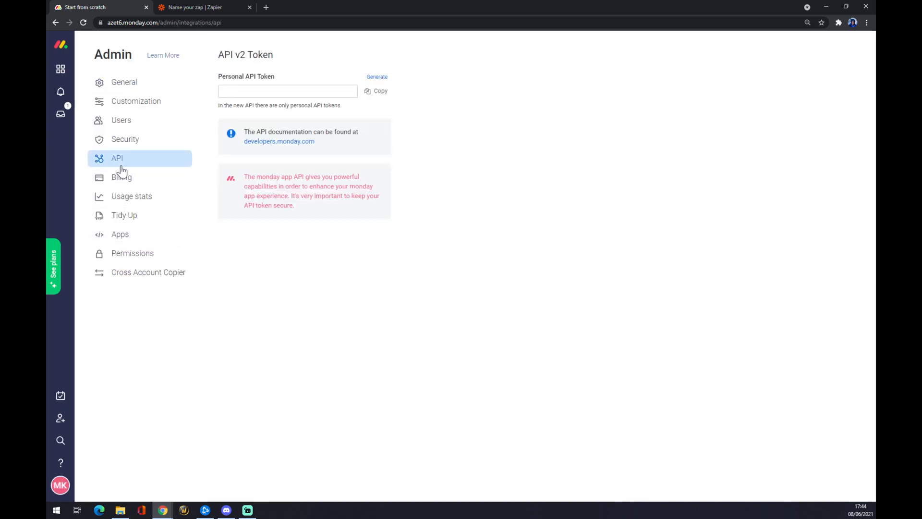
{"action": "left_click", "coordinate": [377, 77]}
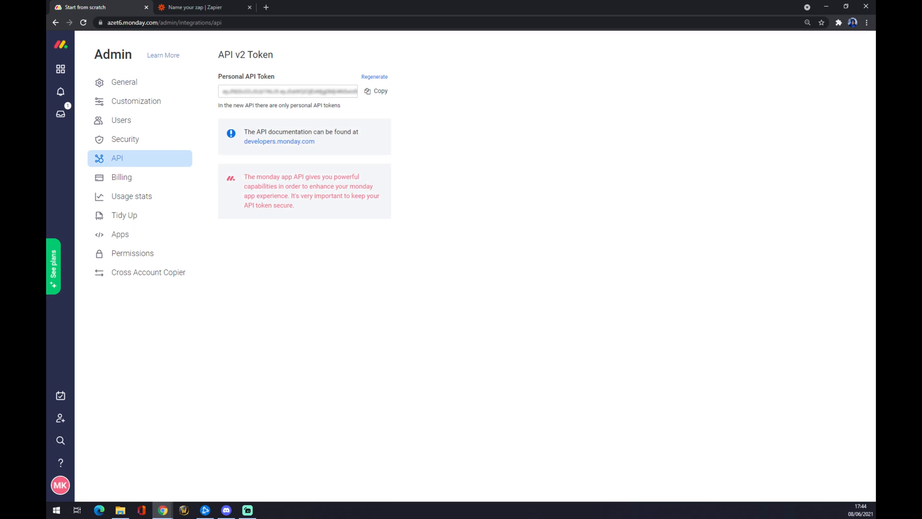
{"action": "mouse_move", "coordinate": [194, 6]}
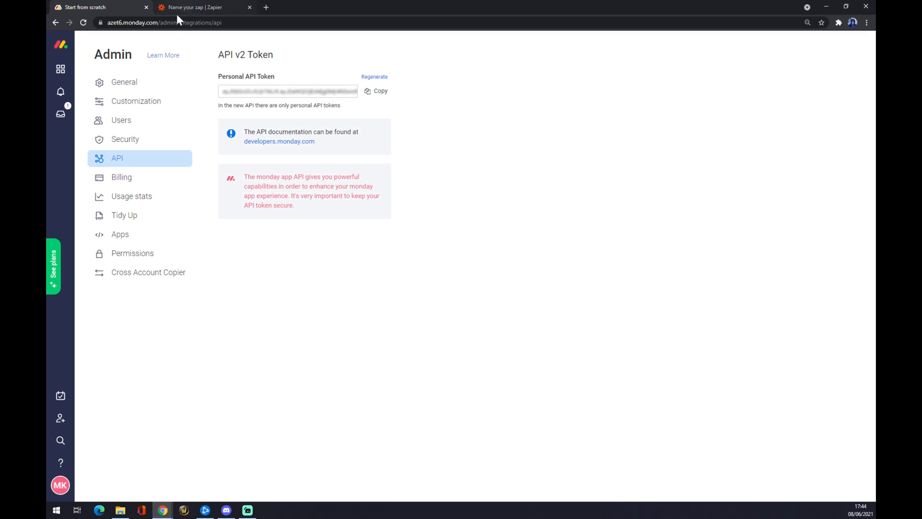
{"action": "left_click", "coordinate": [199, 6]}
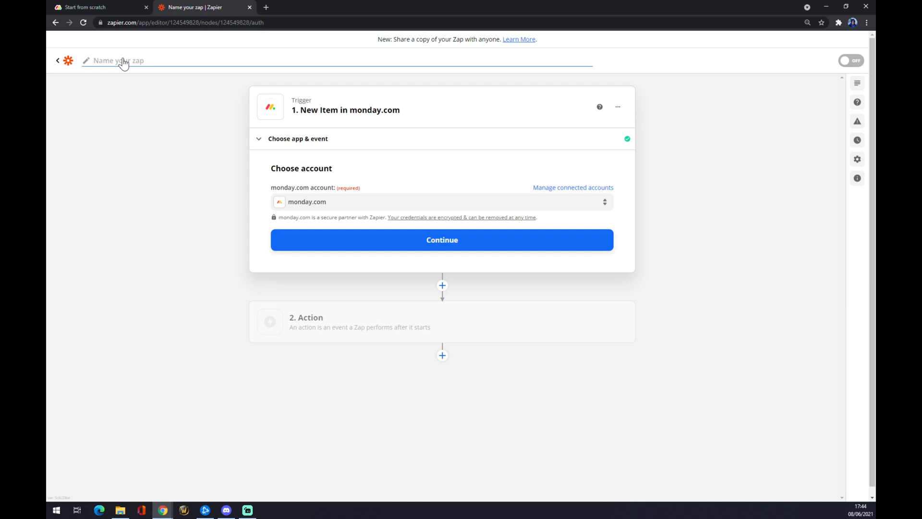
Step: Name the zap 'Monday to Google calender' and confirm the monday.com account step
{"action": "type", "text": "Monday"}
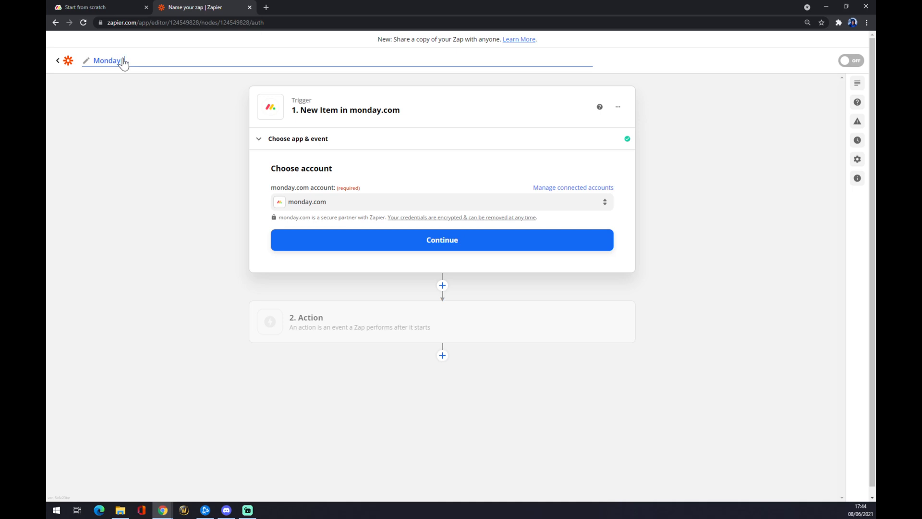
{"action": "mouse_move", "coordinate": [124, 59]}
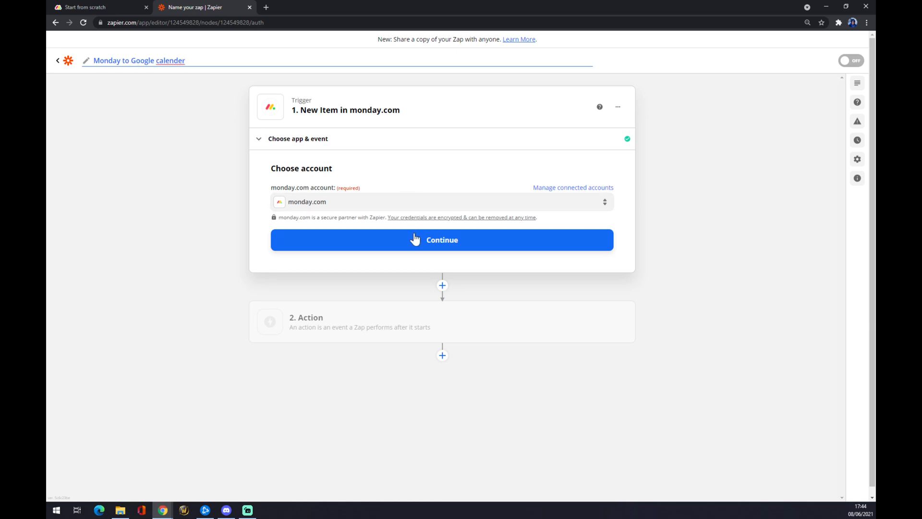
{"action": "left_click", "coordinate": [442, 239]}
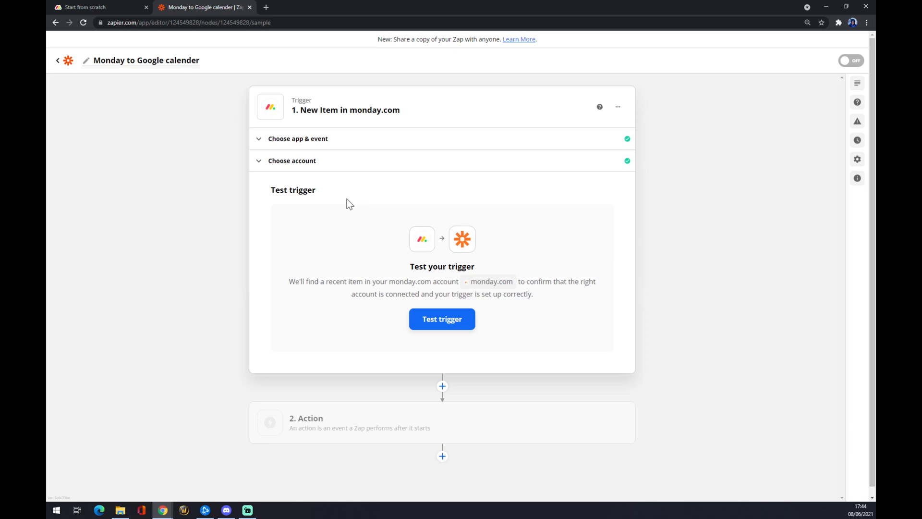
{"action": "scroll", "scroll_direction": "down", "scroll_amount": 3}
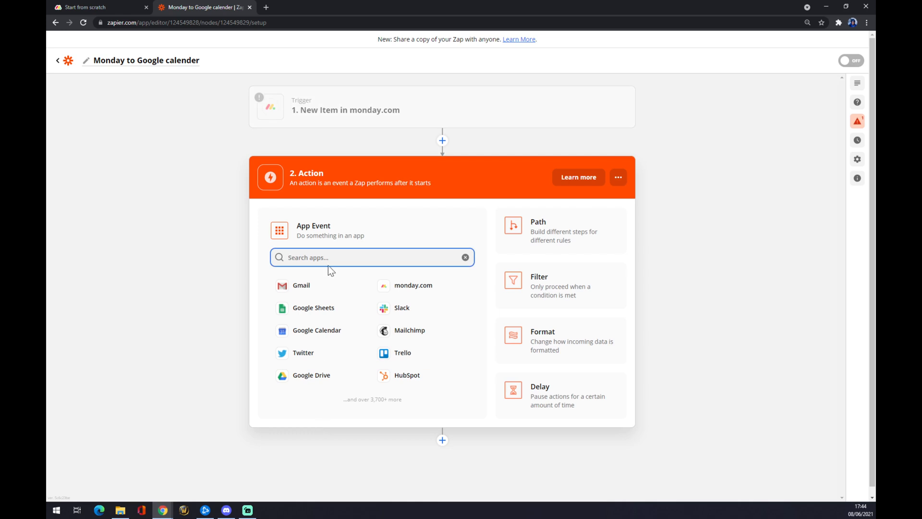
{"action": "mouse_move", "coordinate": [316, 329]}
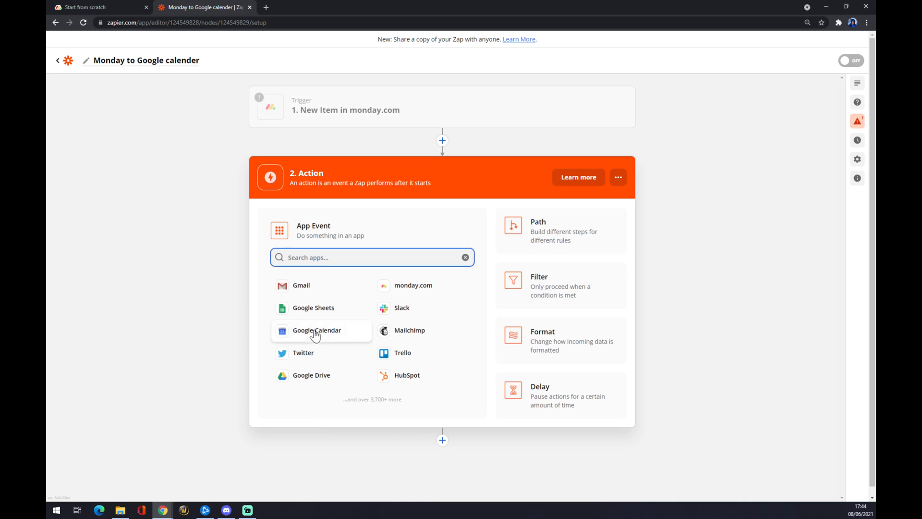
Step: Choose Google Calendar as the zap's action app
{"action": "type", "text": "go"}
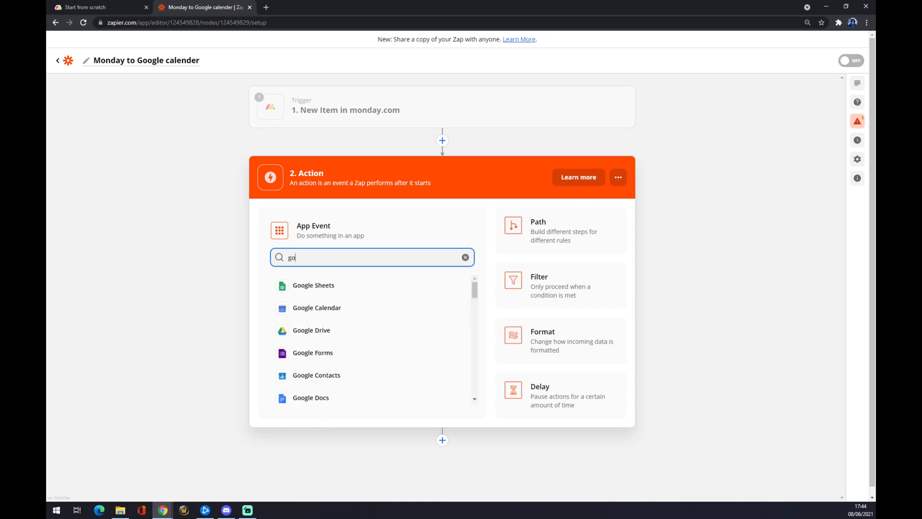
{"action": "left_click", "coordinate": [465, 257]}
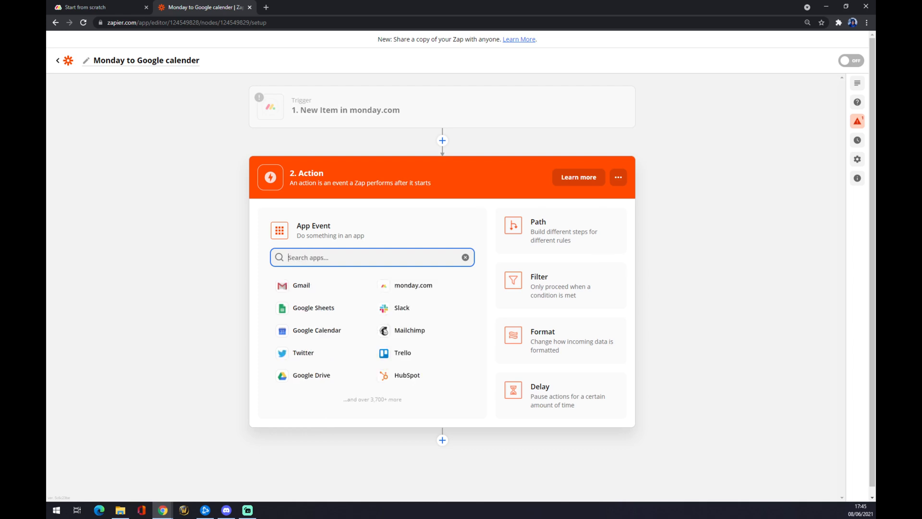
{"action": "mouse_move", "coordinate": [315, 329]}
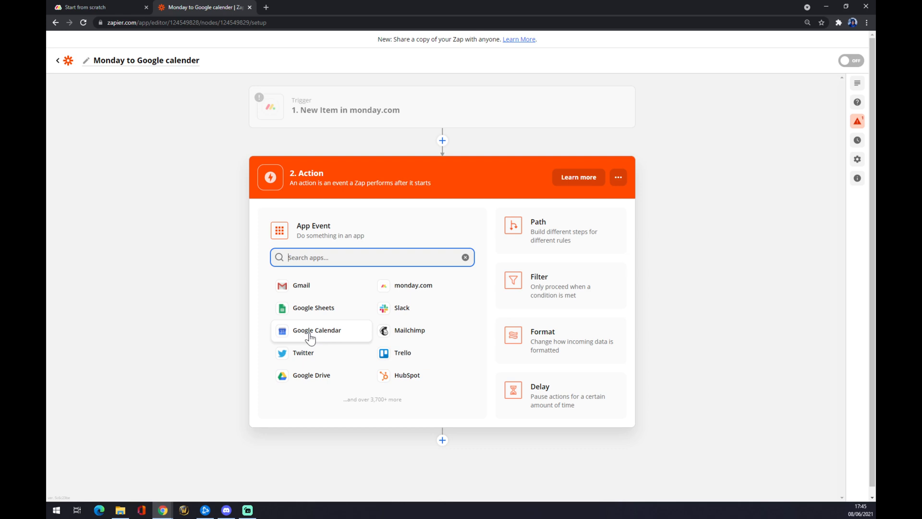
{"action": "left_click", "coordinate": [316, 329]}
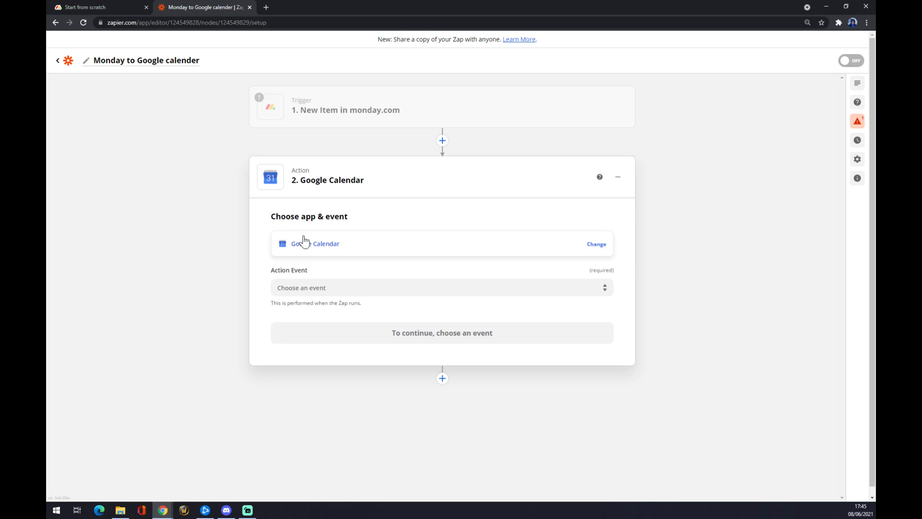
Step: Select Quick Add Event as the Google Calendar action event
{"action": "left_click", "coordinate": [442, 287]}
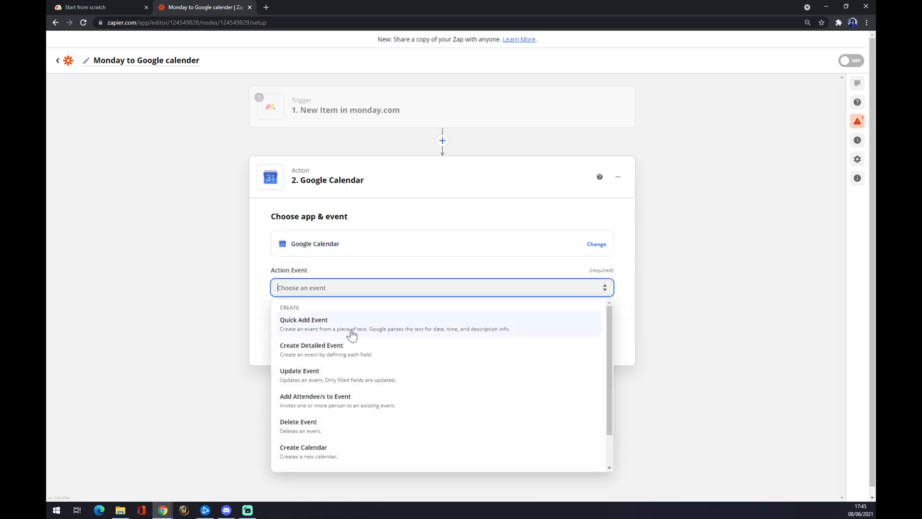
{"action": "scroll", "scroll_direction": "down", "scroll_amount": 3}
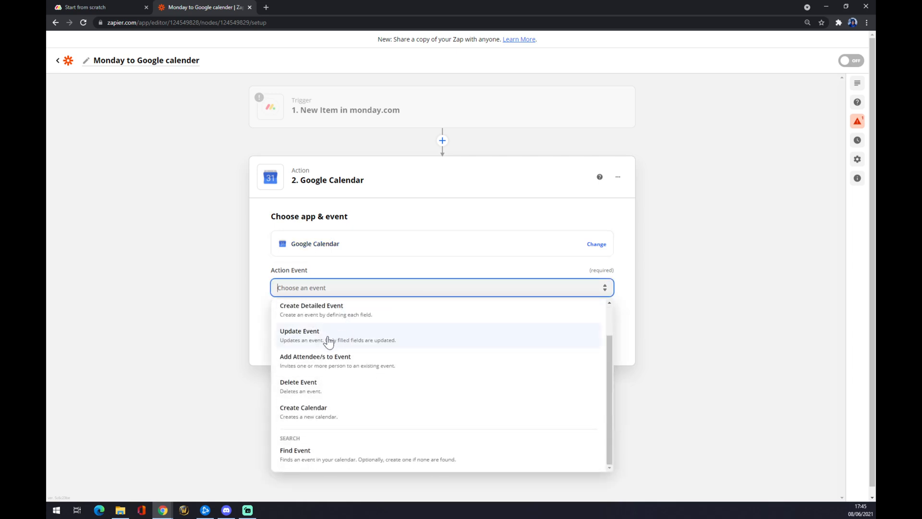
{"action": "mouse_move", "coordinate": [328, 412]}
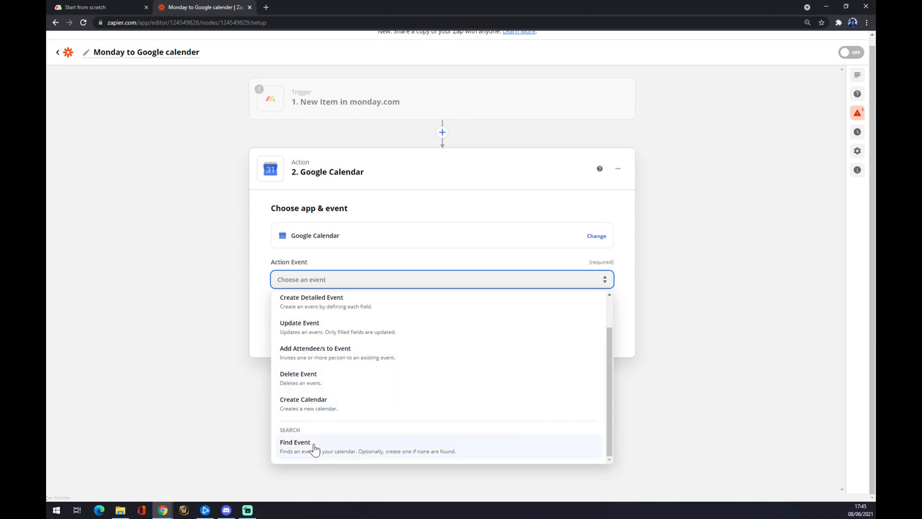
{"action": "mouse_move", "coordinate": [314, 358]}
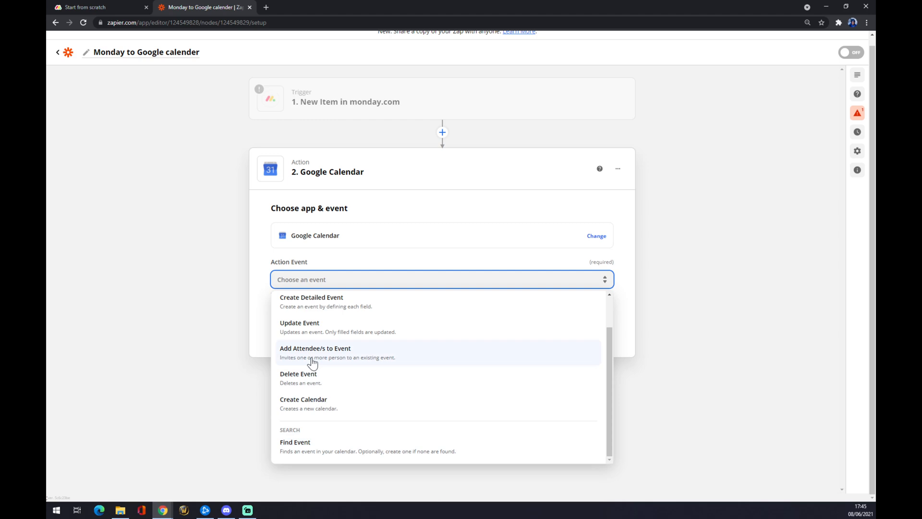
{"action": "scroll", "scroll_direction": "up", "scroll_amount": 3}
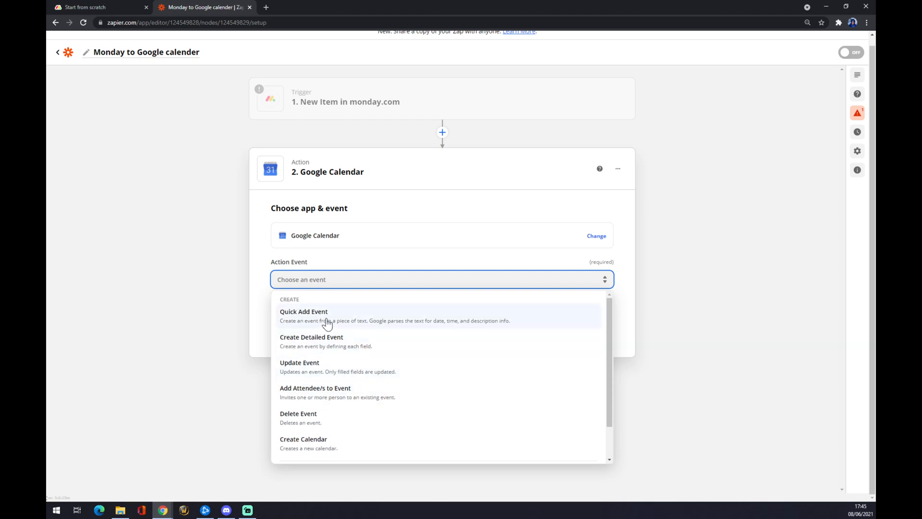
{"action": "left_click", "coordinate": [304, 315]}
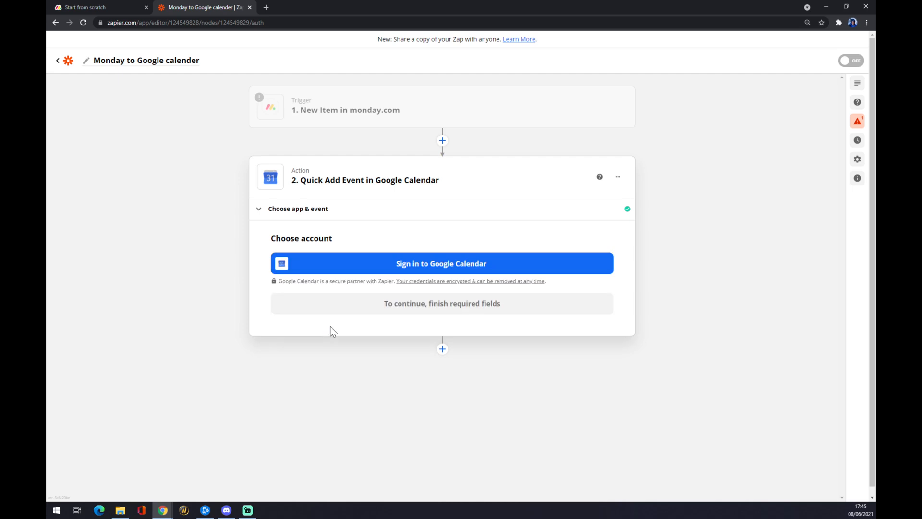
{"action": "mouse_move", "coordinate": [426, 271]}
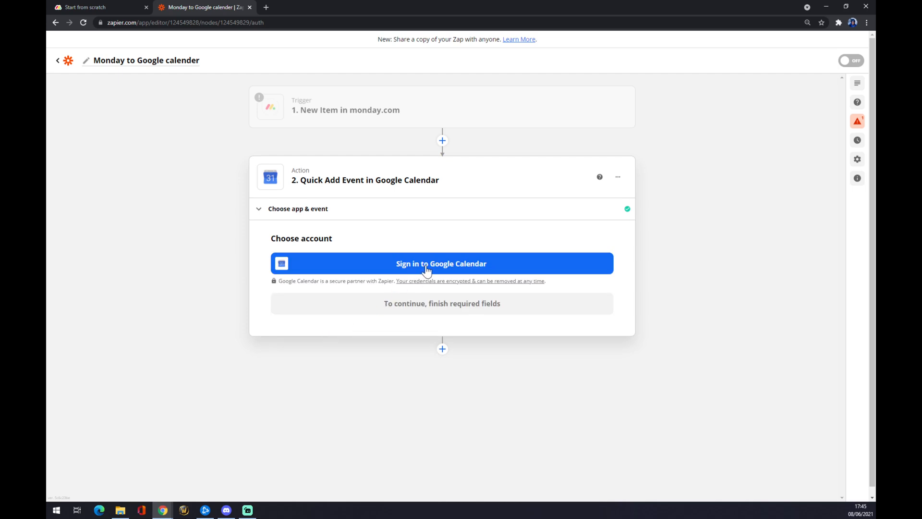
{"action": "mouse_move", "coordinate": [419, 263]}
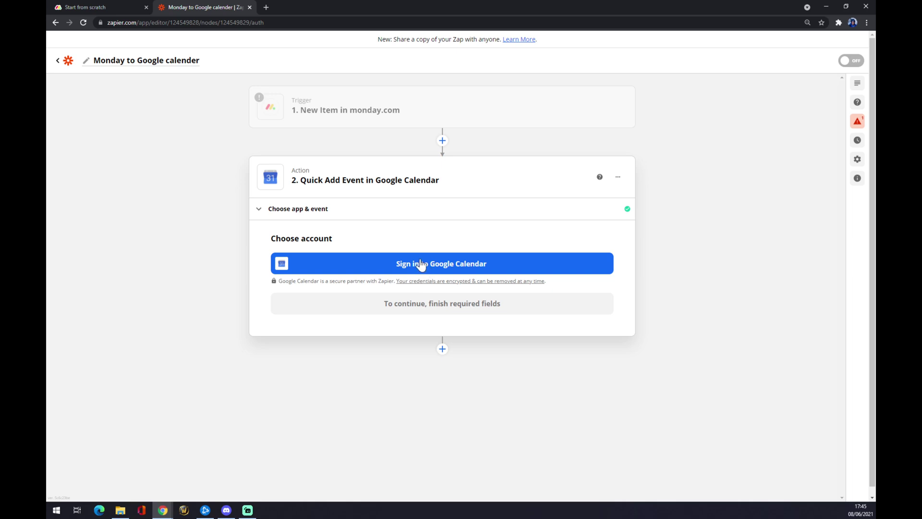
{"action": "mouse_move", "coordinate": [426, 260]}
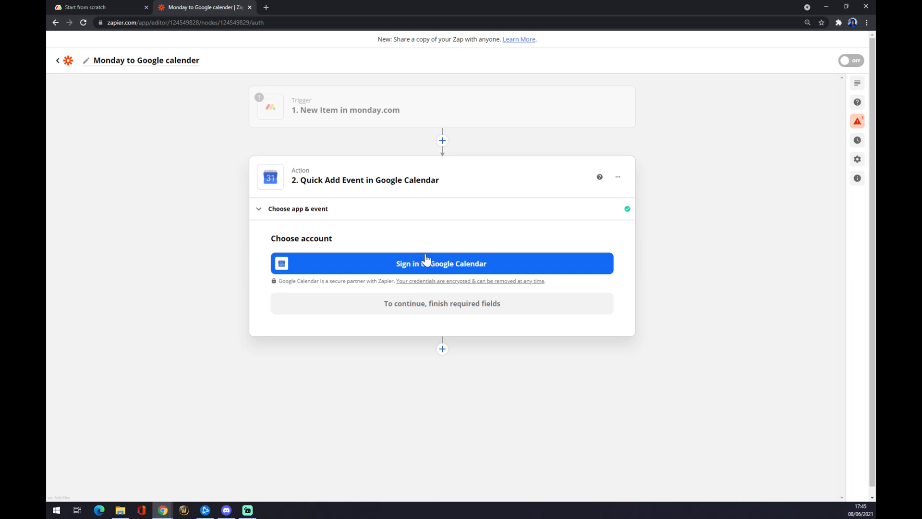
Step: Leave the Google Calendar sign-in pending and switch to the monday.com tab
{"action": "left_click", "coordinate": [88, 6]}
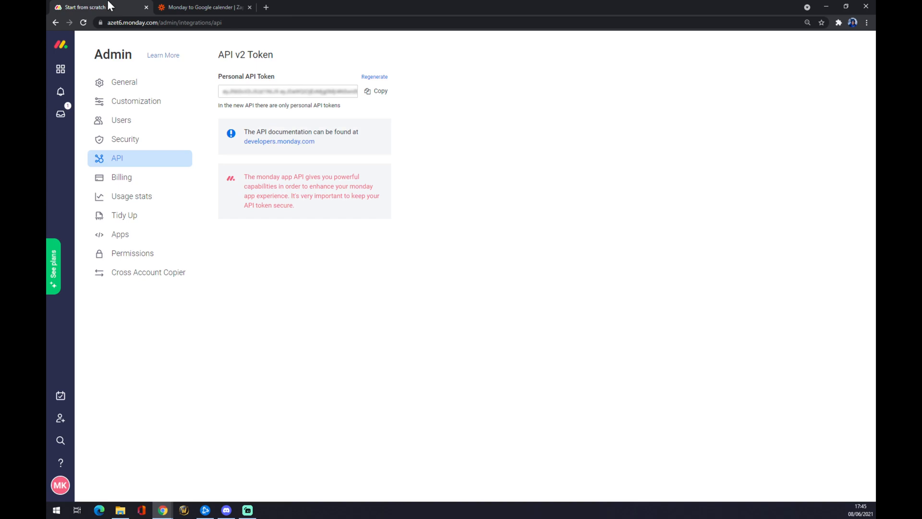
{"action": "mouse_move", "coordinate": [60, 416]}
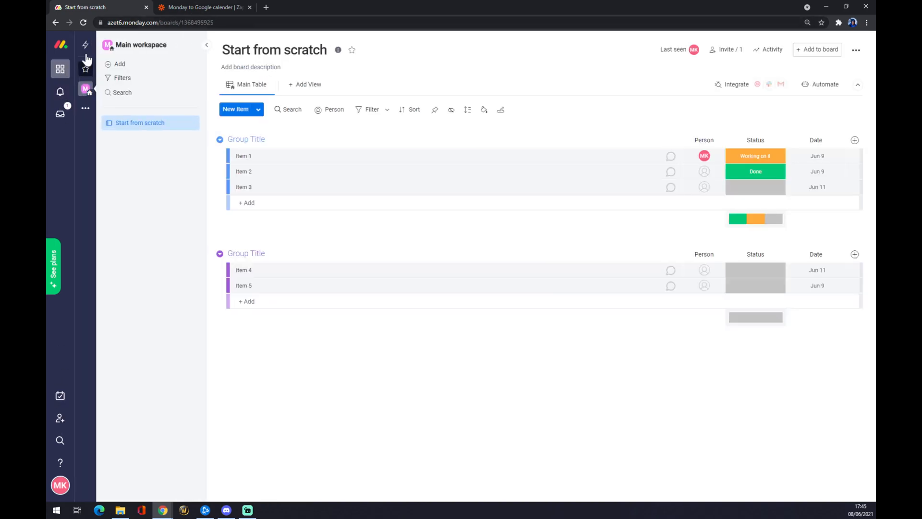
{"action": "mouse_move", "coordinate": [59, 484]}
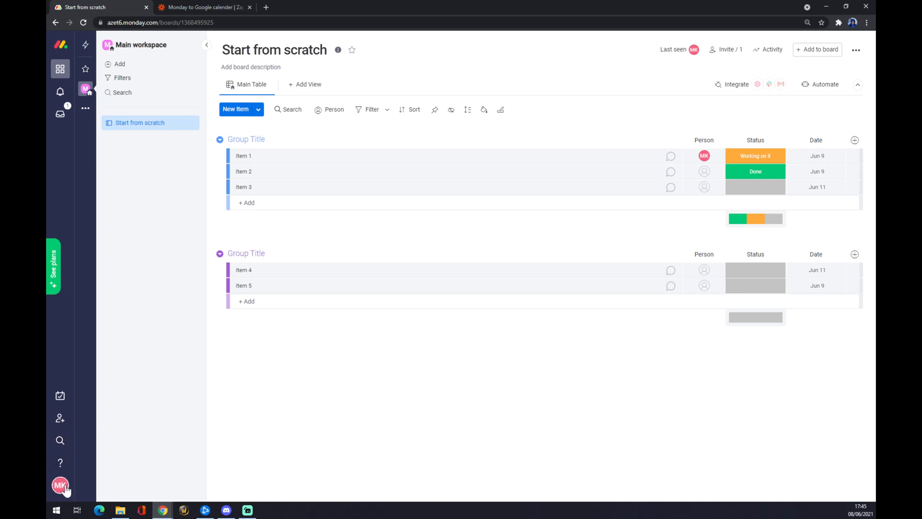
Step: Open monday.com's Integrations Center from the account menu
{"action": "left_click", "coordinate": [60, 484]}
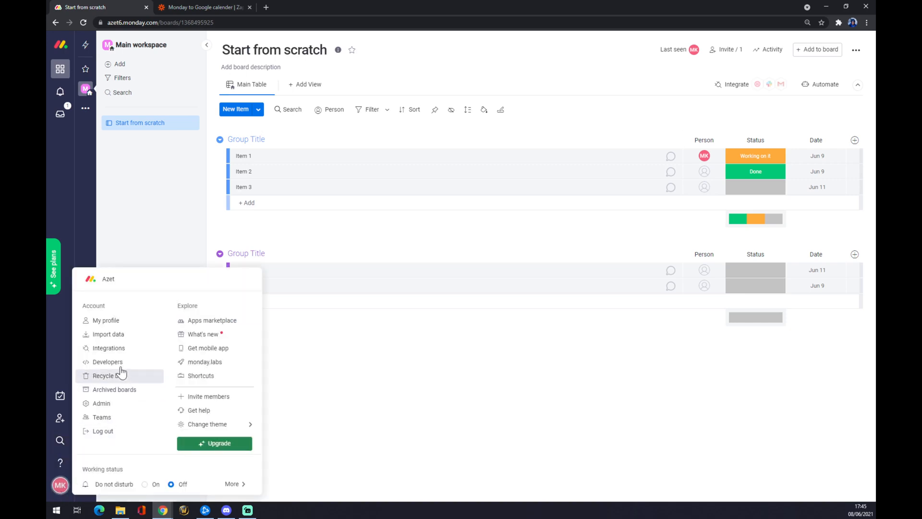
{"action": "left_click", "coordinate": [109, 348]}
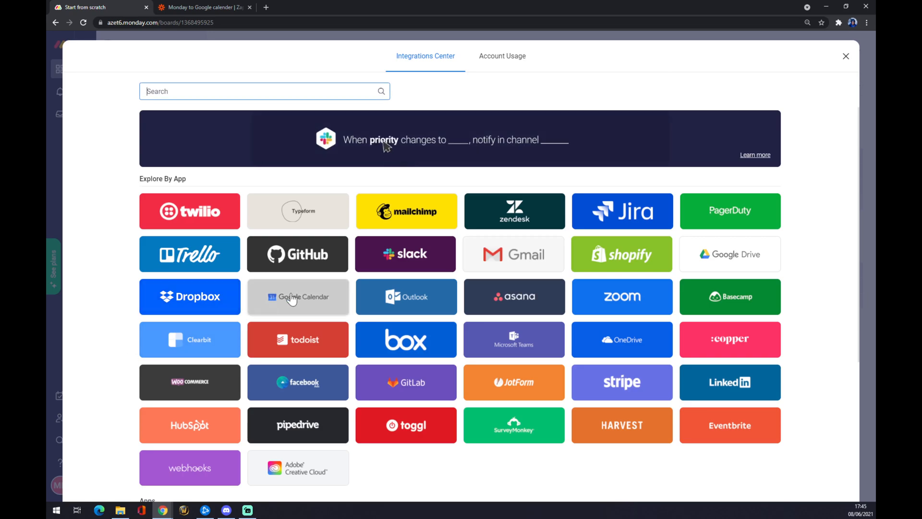
Step: Review monday.com's Google Calendar integration, close it, and return to the Zapier sign-in step
{"action": "left_click", "coordinate": [298, 297]}
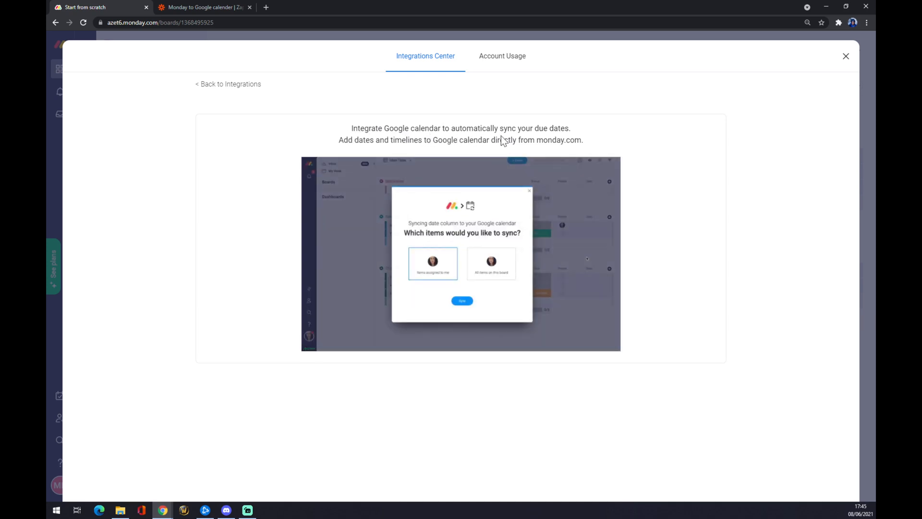
{"action": "mouse_move", "coordinate": [376, 156]}
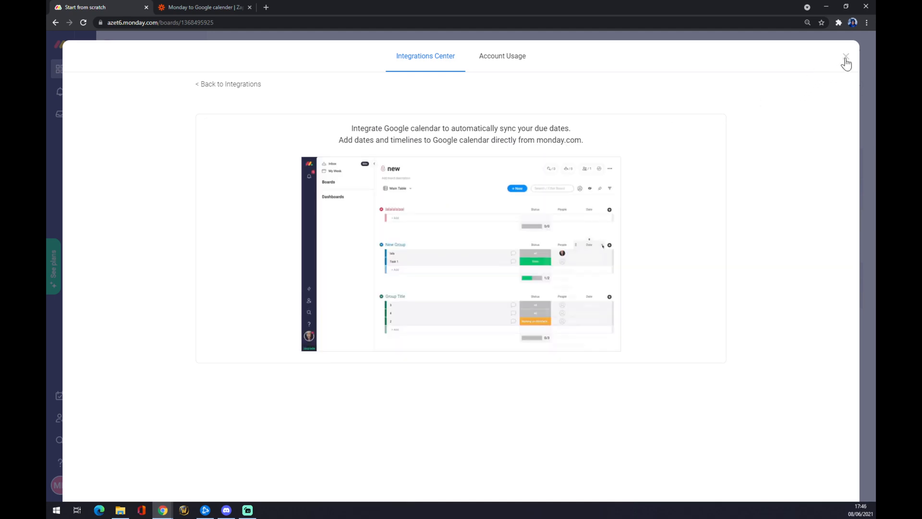
{"action": "left_click", "coordinate": [846, 61]}
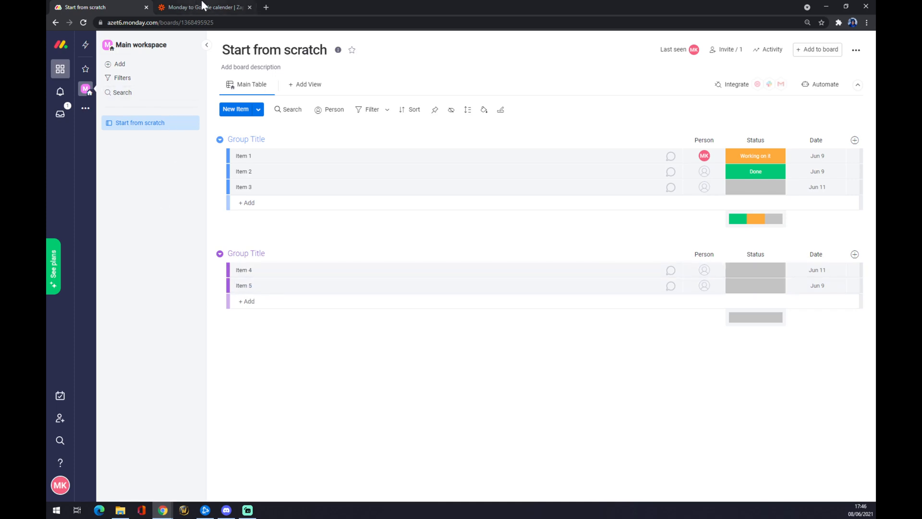
{"action": "left_click", "coordinate": [202, 6]}
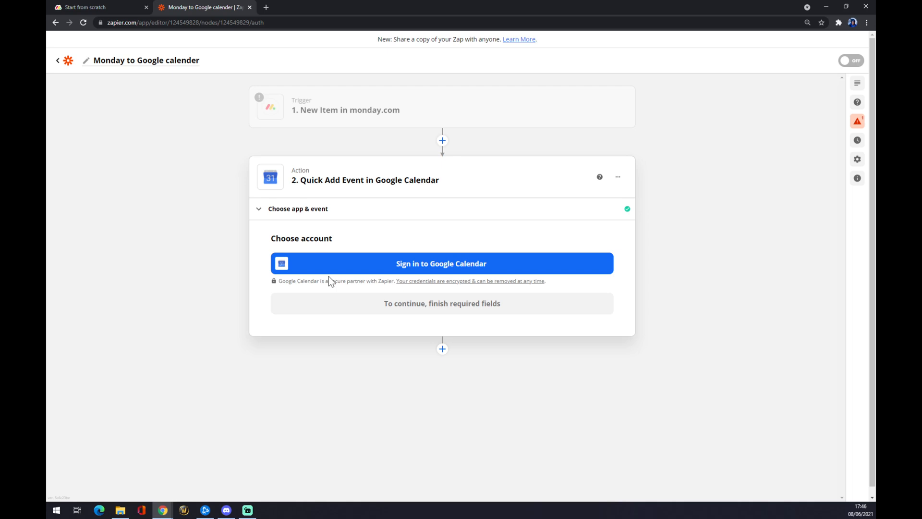
{"action": "mouse_move", "coordinate": [336, 278]}
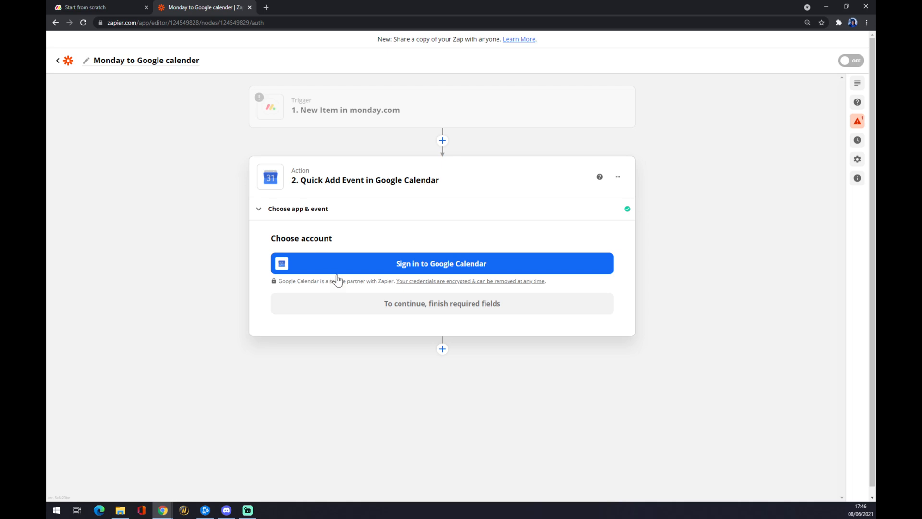